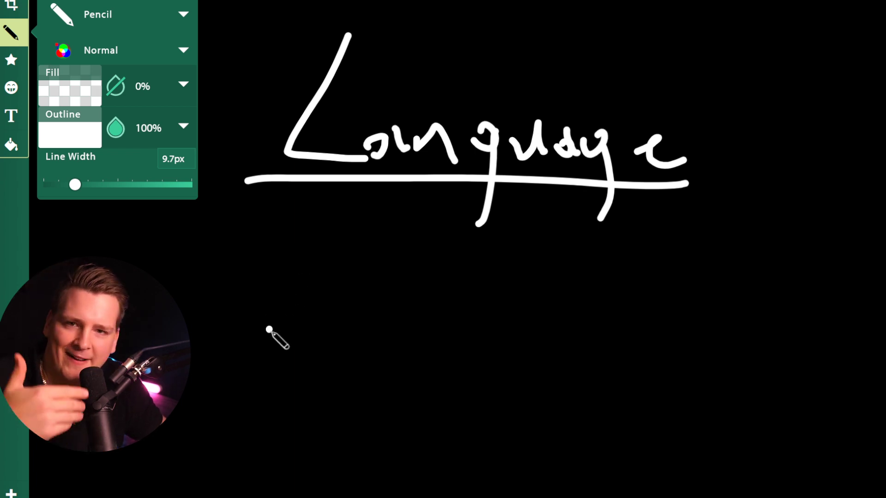
mouse_move(267, 249)
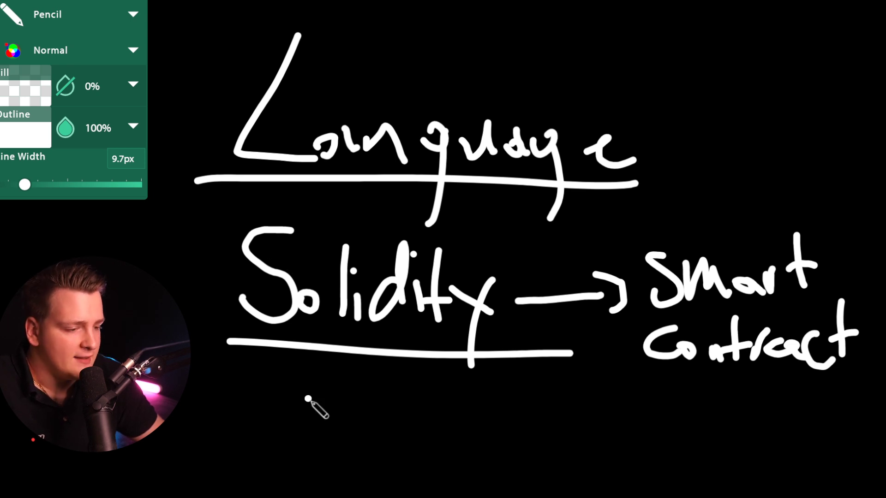
mouse_move(397, 393)
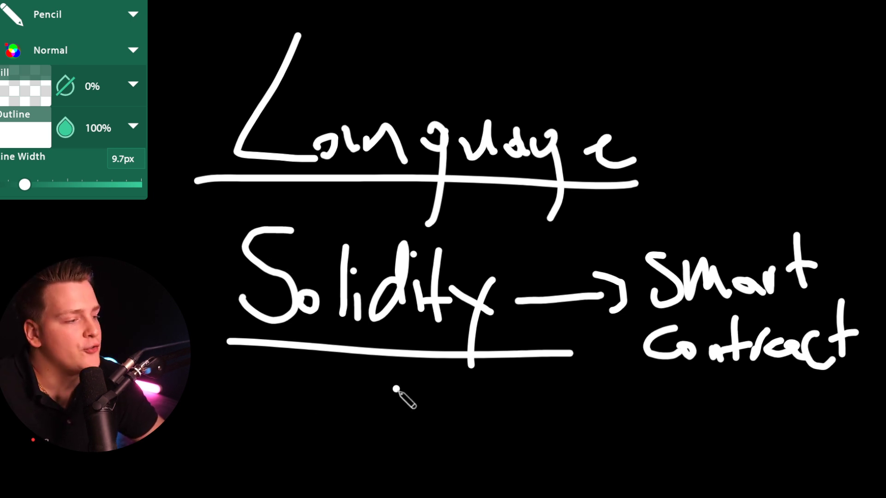
mouse_move(366, 383)
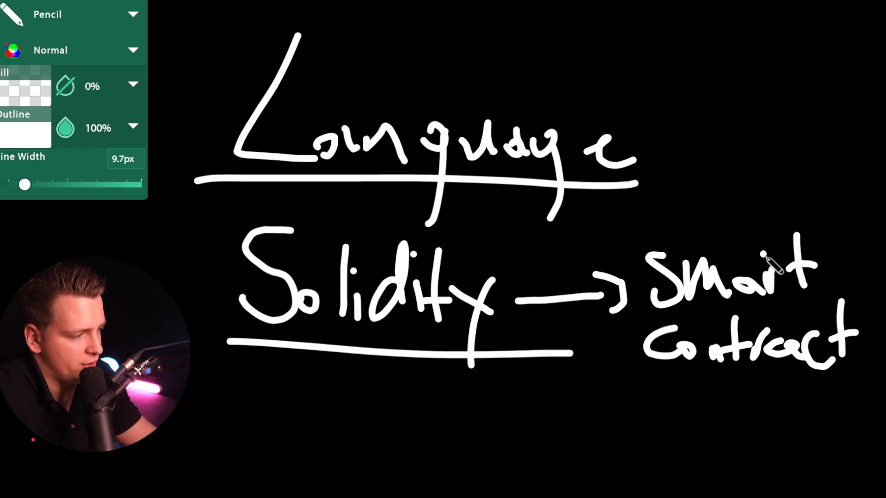
mouse_move(651, 380)
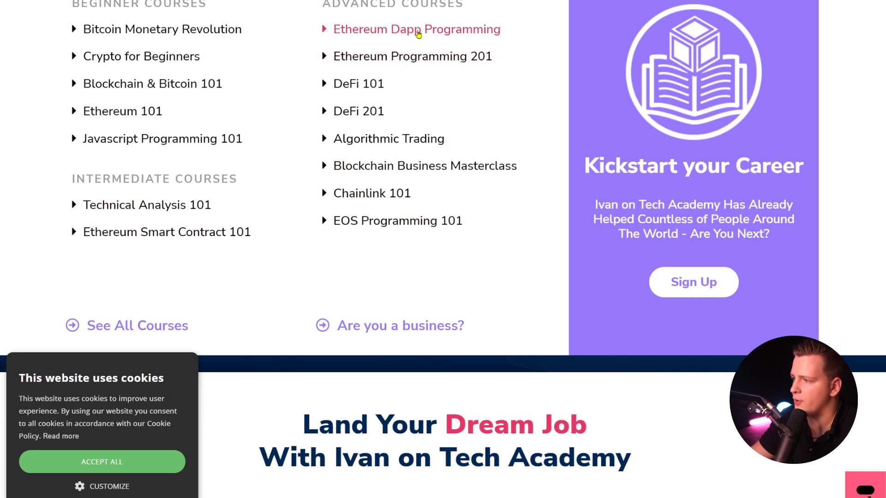
Go to the Ethereum Programming 201 course page and accept the site's cookies.
left_click(417, 29)
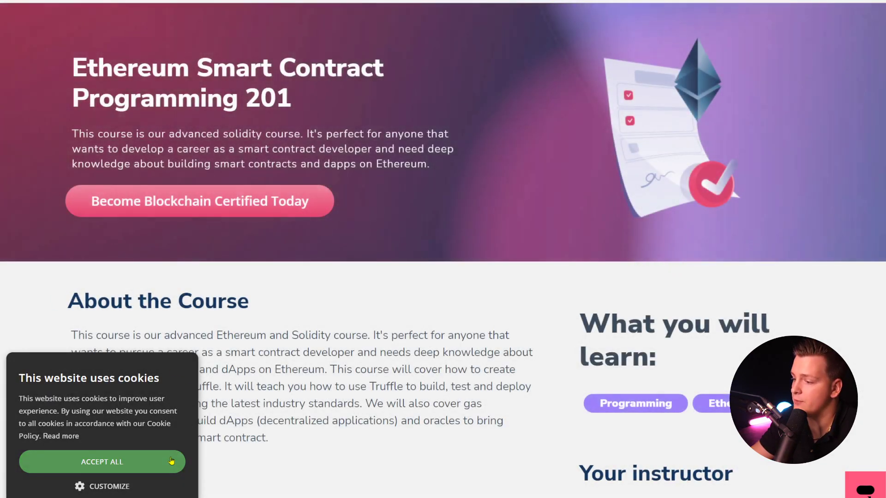
left_click(101, 462)
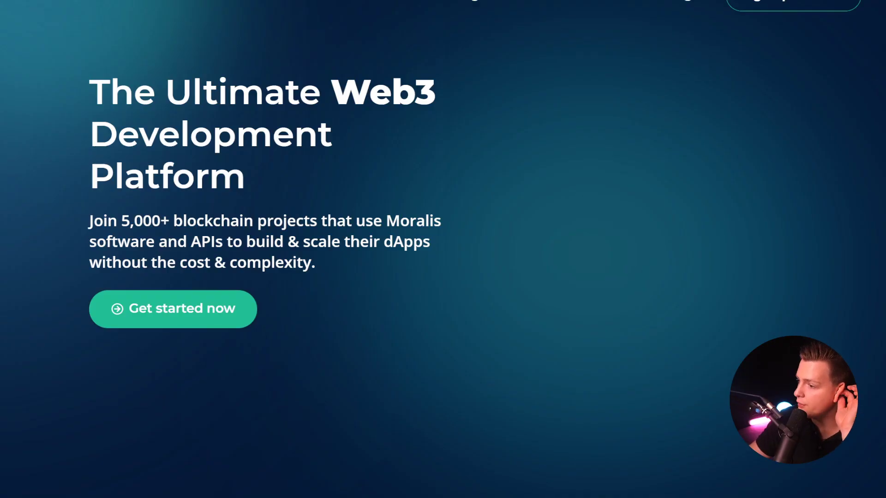
Scroll the Moralis homepage down to 'What you can build' and back up.
scroll("down", 3)
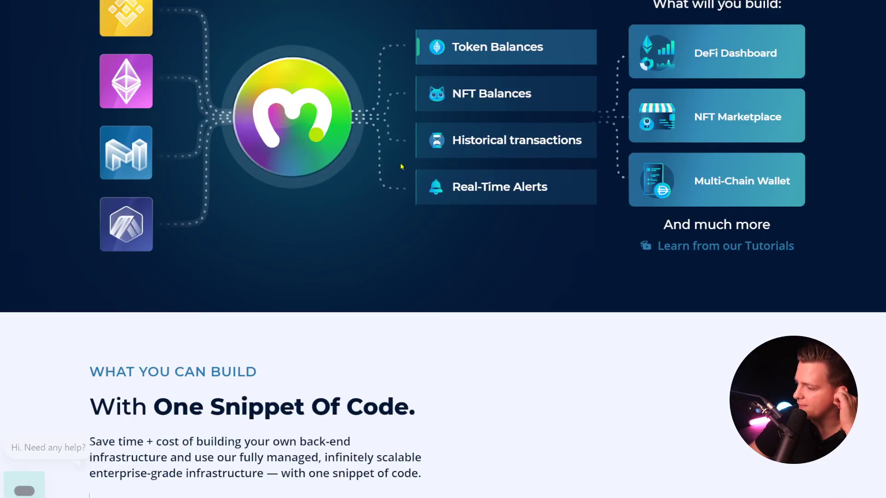
scroll("up", 3)
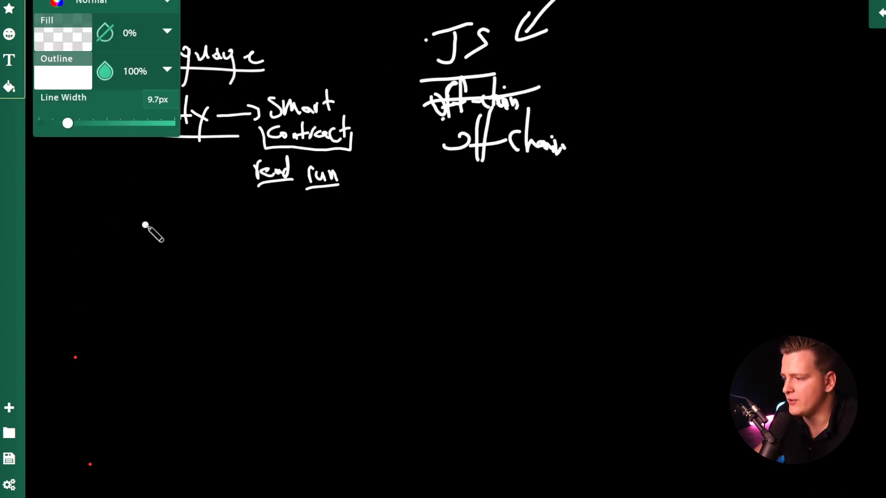
left_click_drag(130, 221, 221, 339)
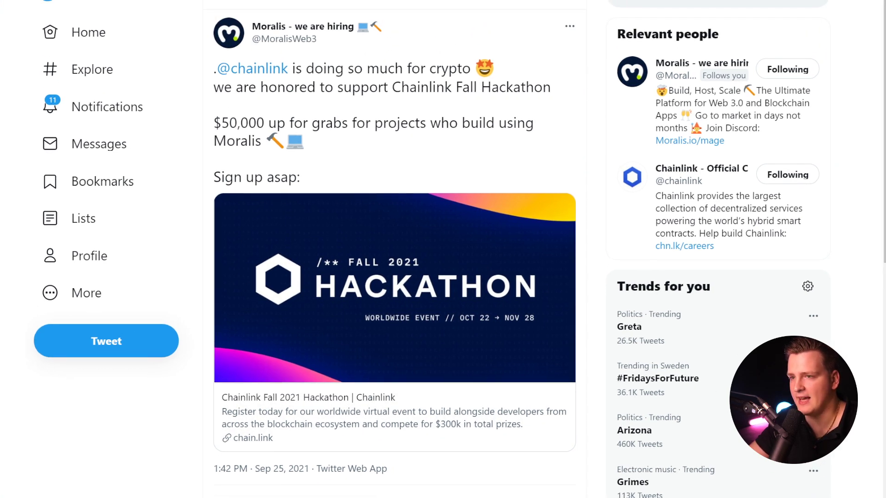
mouse_move(321, 358)
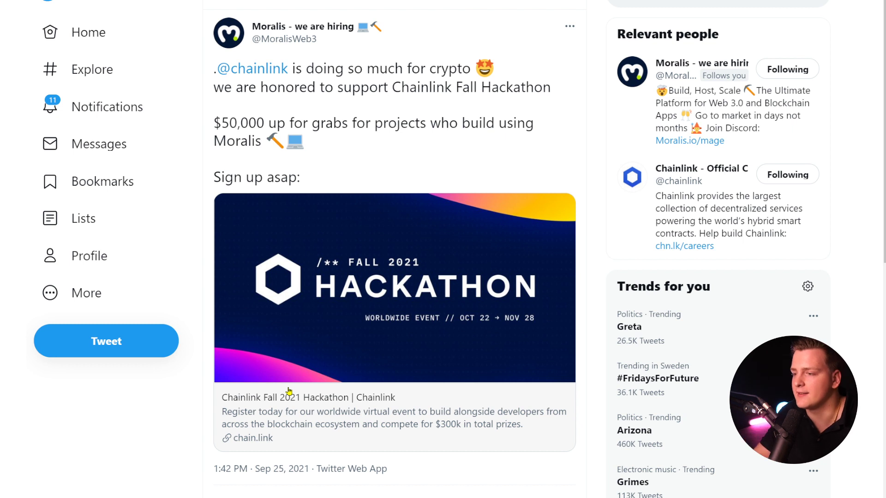
Highlight '50,000 up for' in the Moralis Chainlink hackathon tweet.
double_click(232, 123)
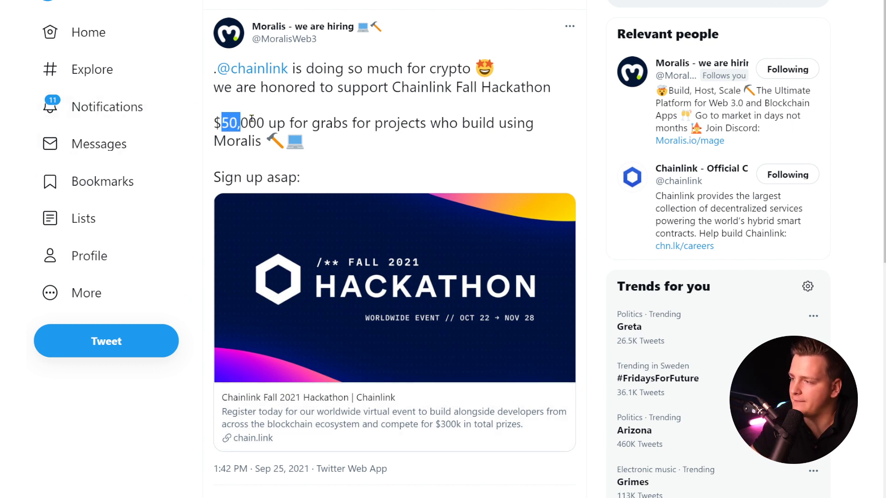
left_click_drag(220, 123, 317, 123)
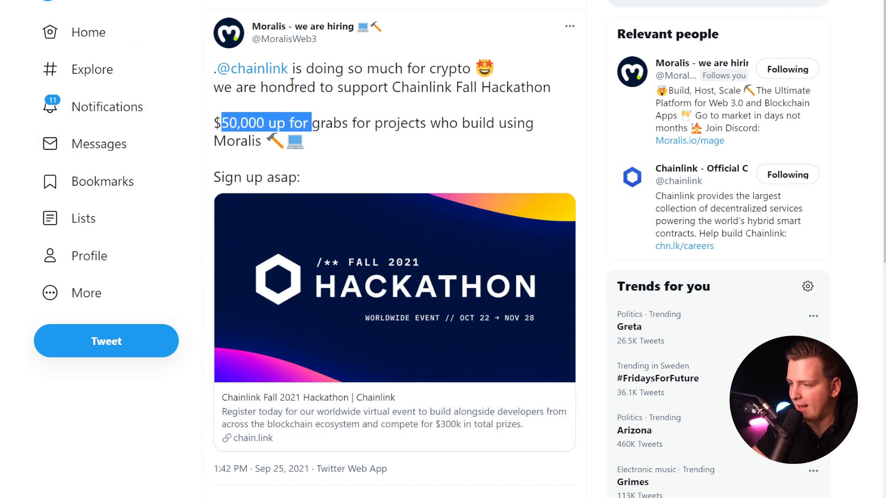
mouse_move(382, 330)
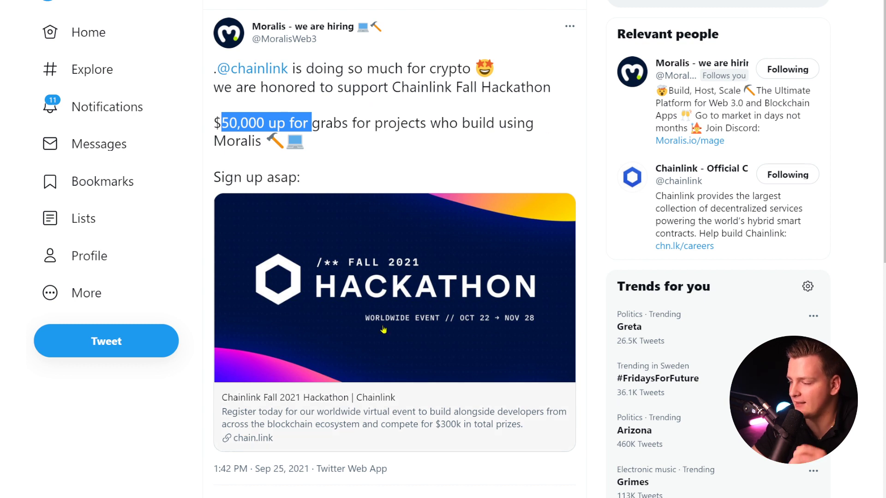